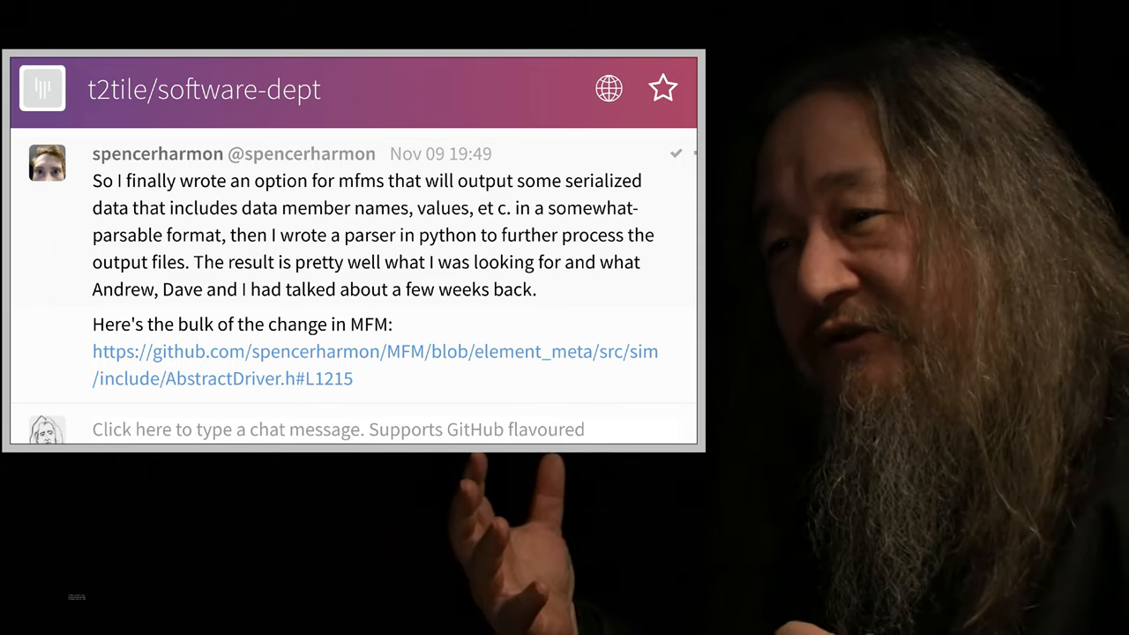
Leave the t2tile software-dept chat and bring up the NaNoWriMo home page.
scroll(down, 3)
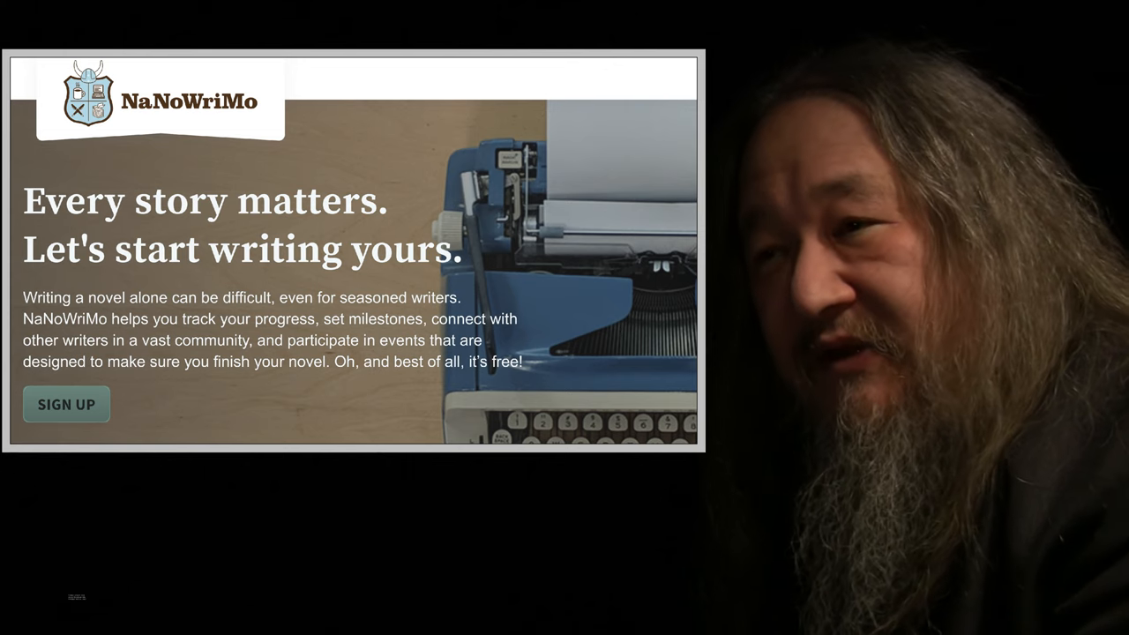
click(65, 404)
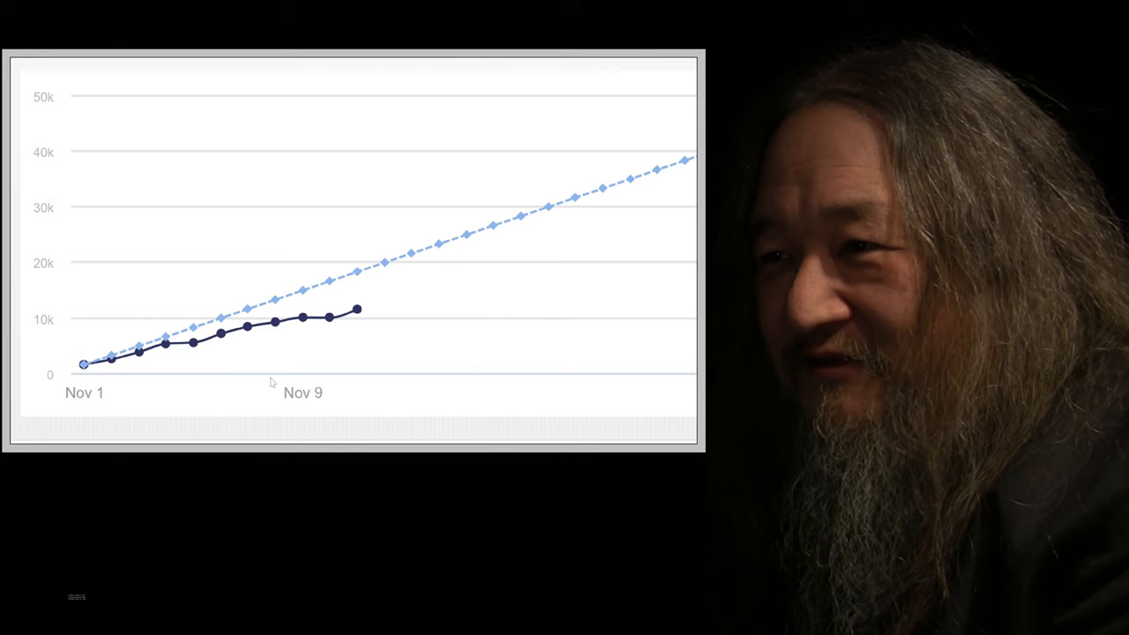
mouse_move(328, 325)
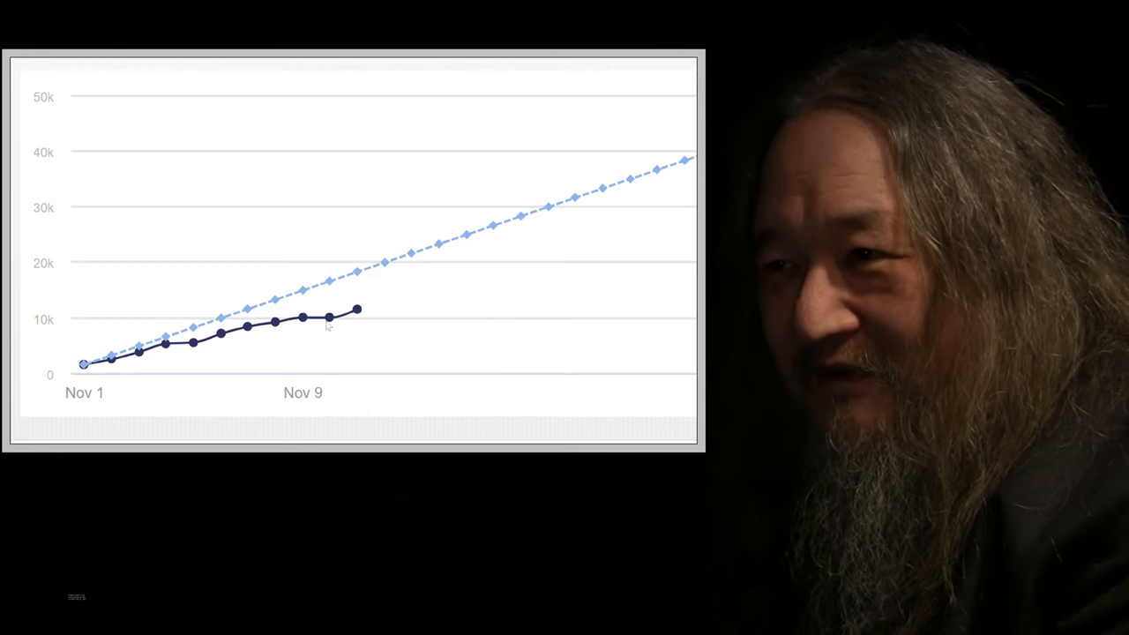
mouse_move(331, 342)
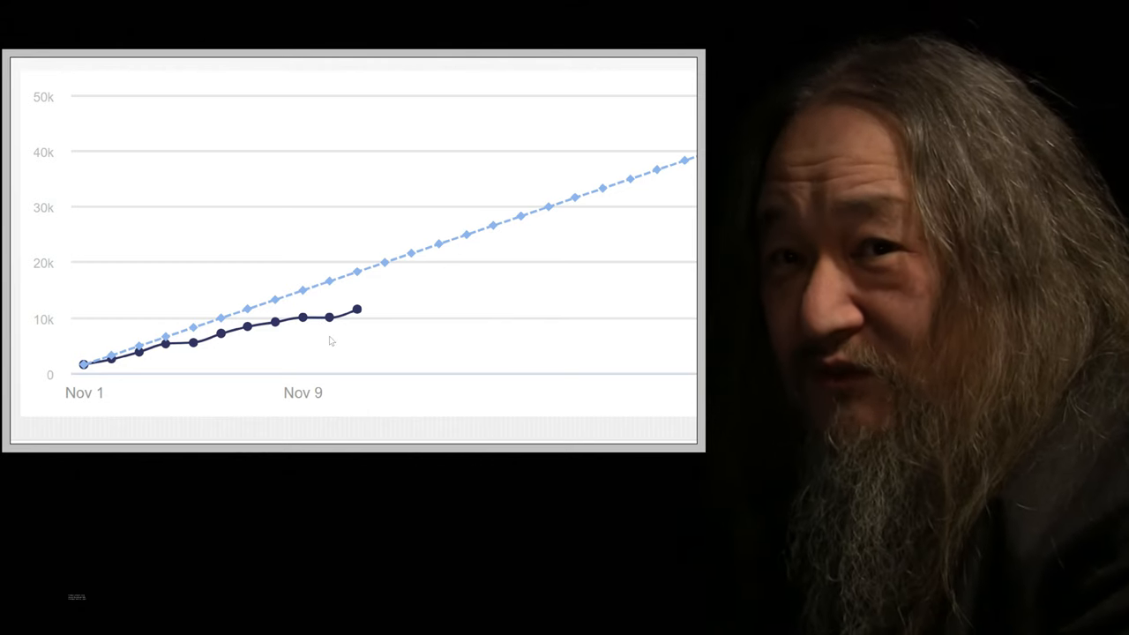